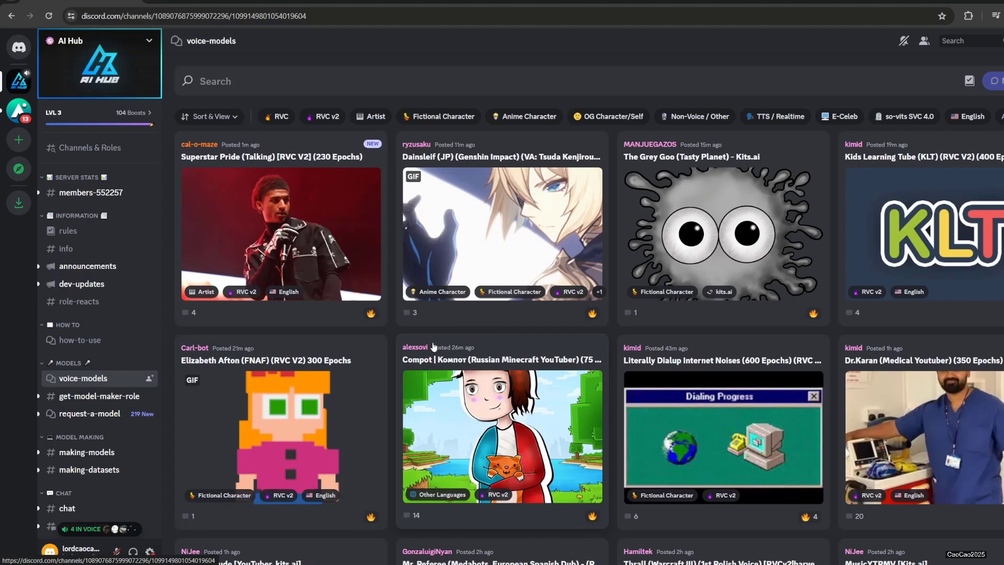
pyautogui.moveTo(82, 377)
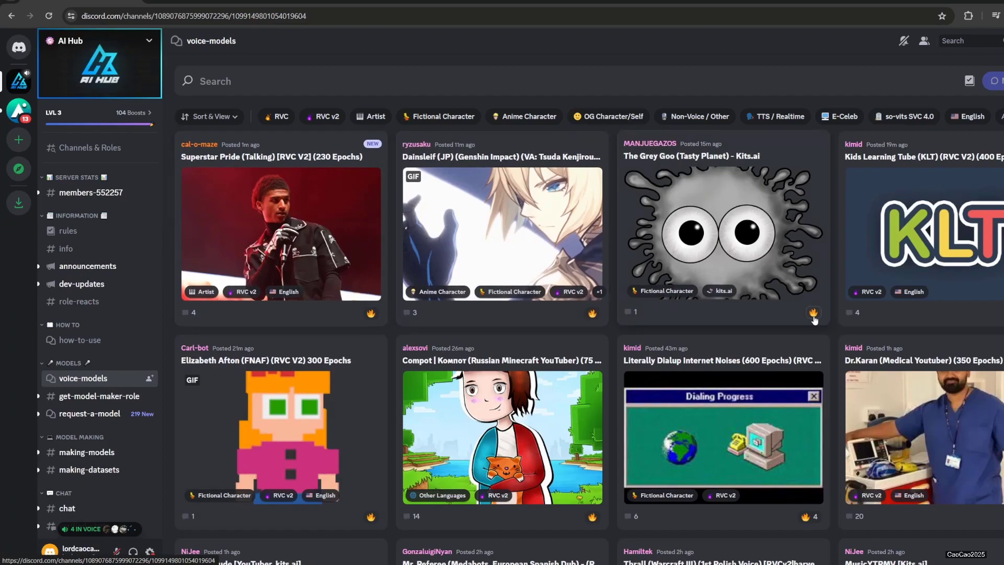
# Step: Search the voice-models forum for 'igor' and preview the Igor (Persona 4) voice sample
pyautogui.scroll(-3)
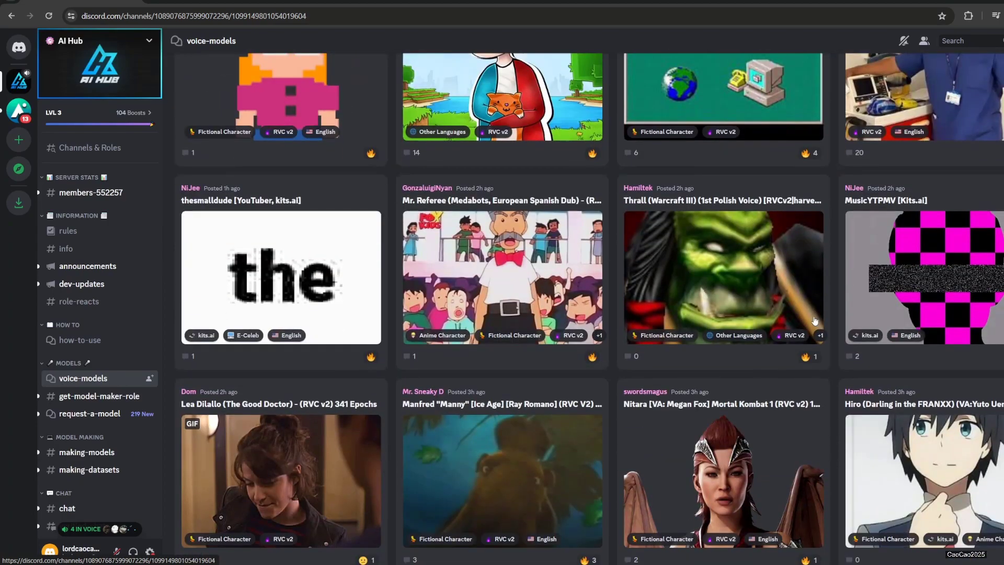
pyautogui.scroll(-3)
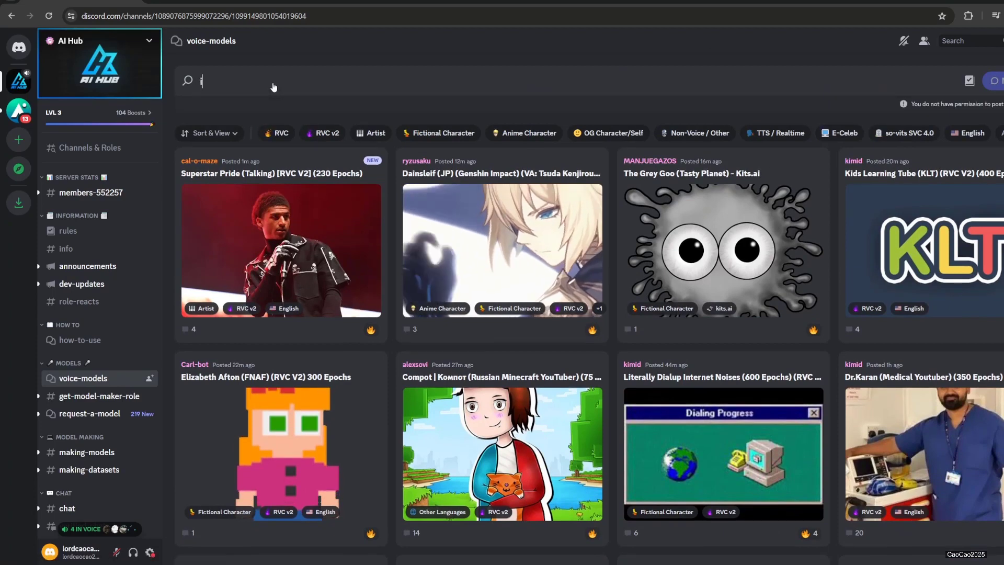
pyautogui.write('igor')
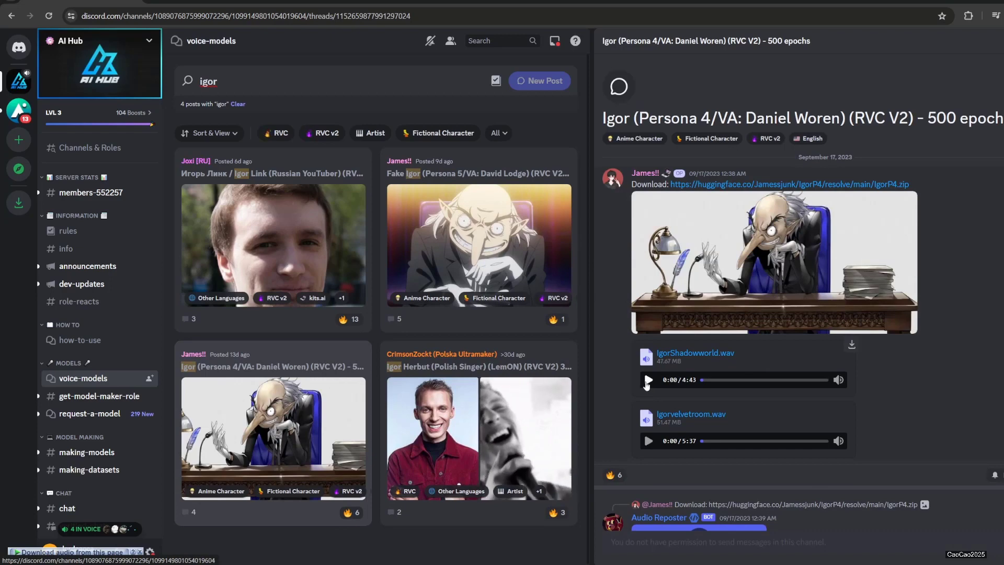
pyautogui.click(648, 378)
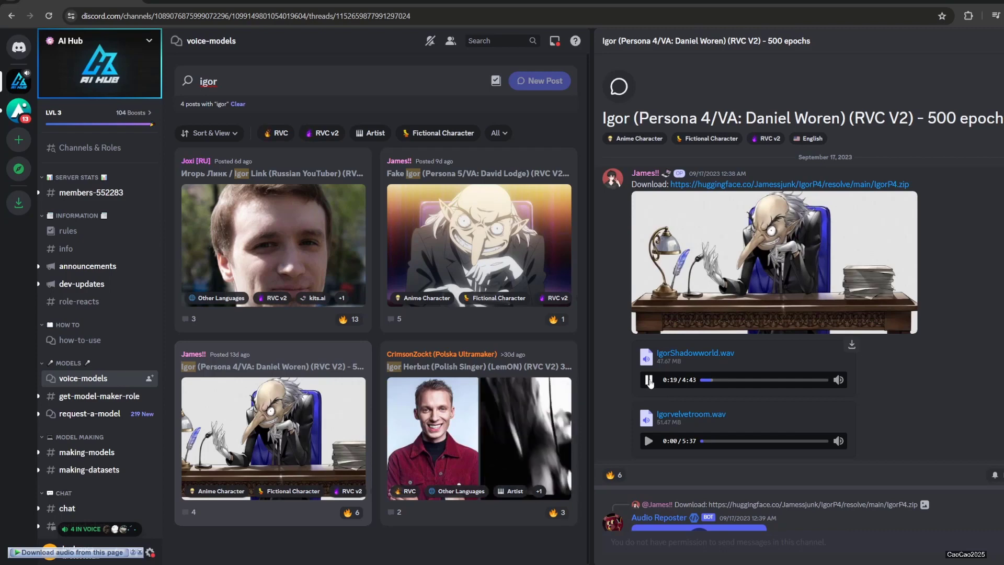
pyautogui.click(648, 378)
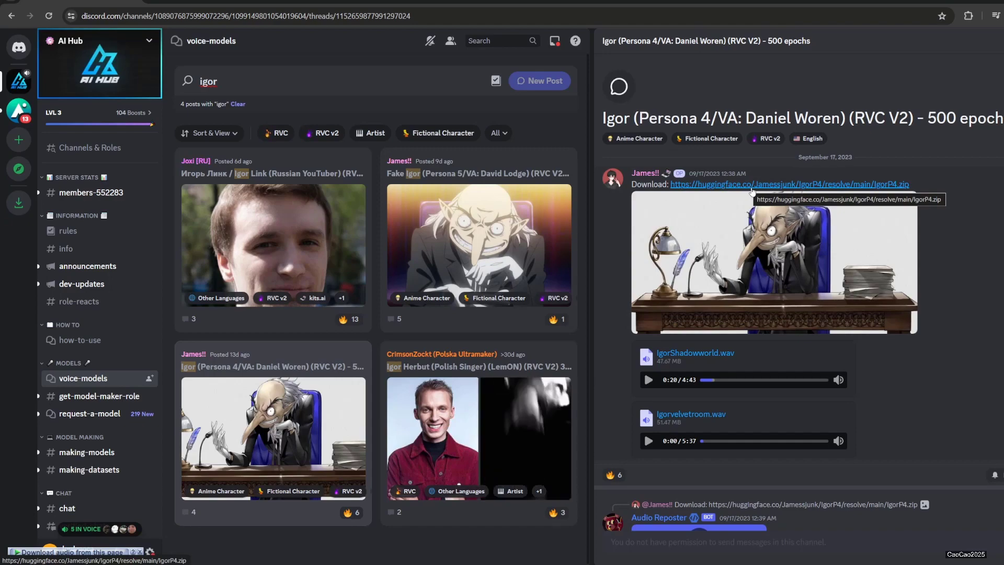
# Step: Download the IgorP4.zip model file, continuing past the download warning
pyautogui.click(788, 184)
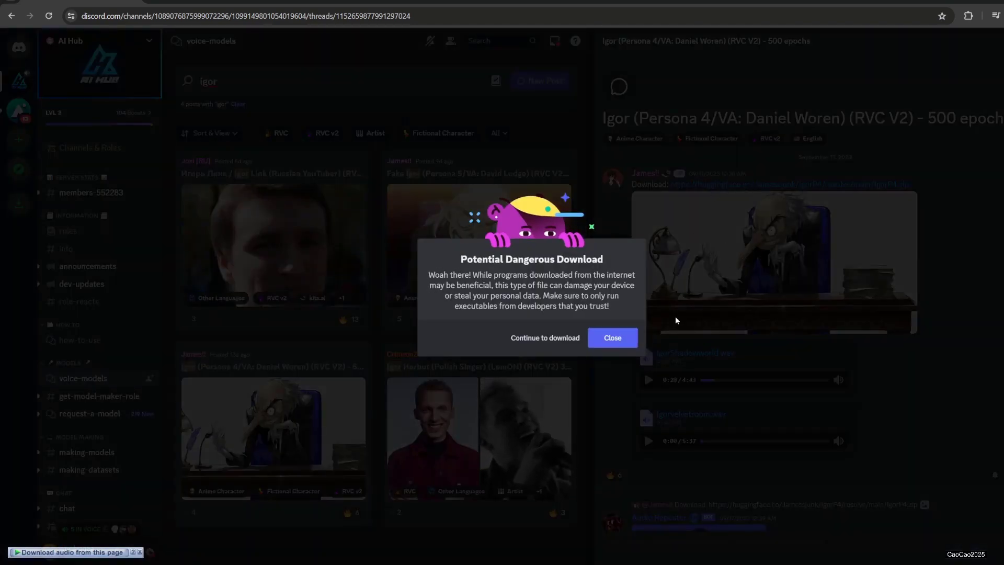
pyautogui.click(611, 338)
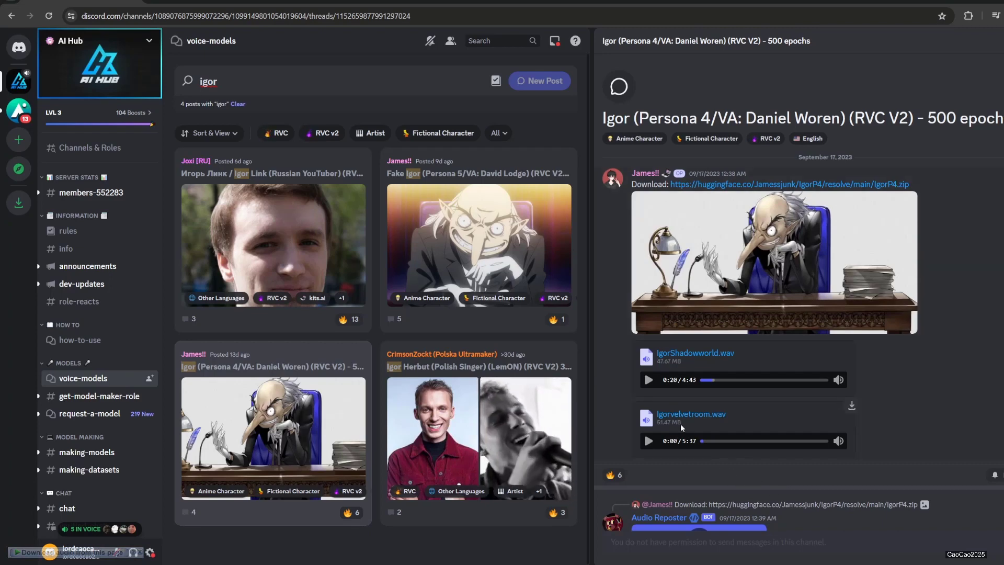
# Step: Search the forum for 'homer' and follow the Homer Simpson RVC v2 600-epoch download link
pyautogui.write('homer')
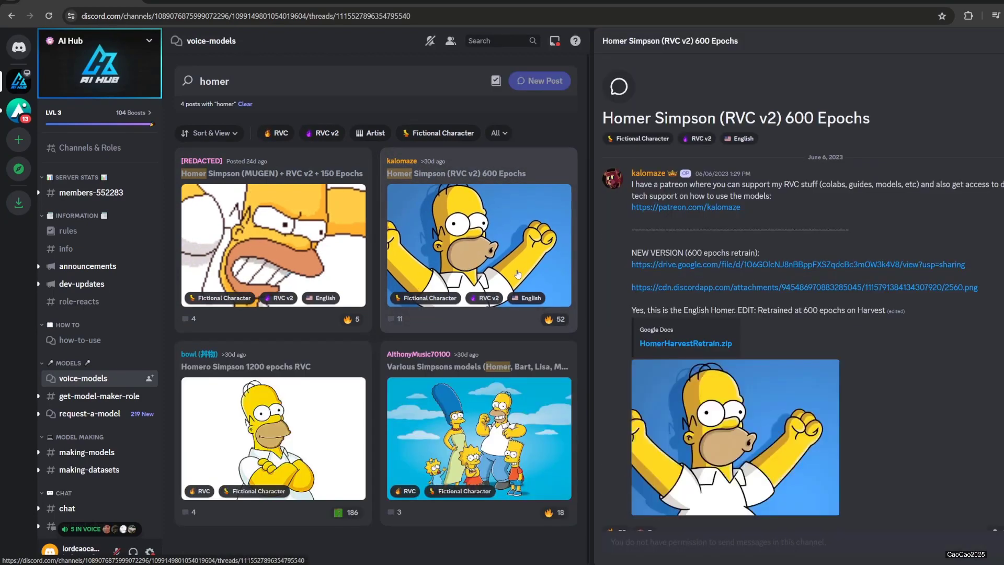
pyautogui.scroll(-3)
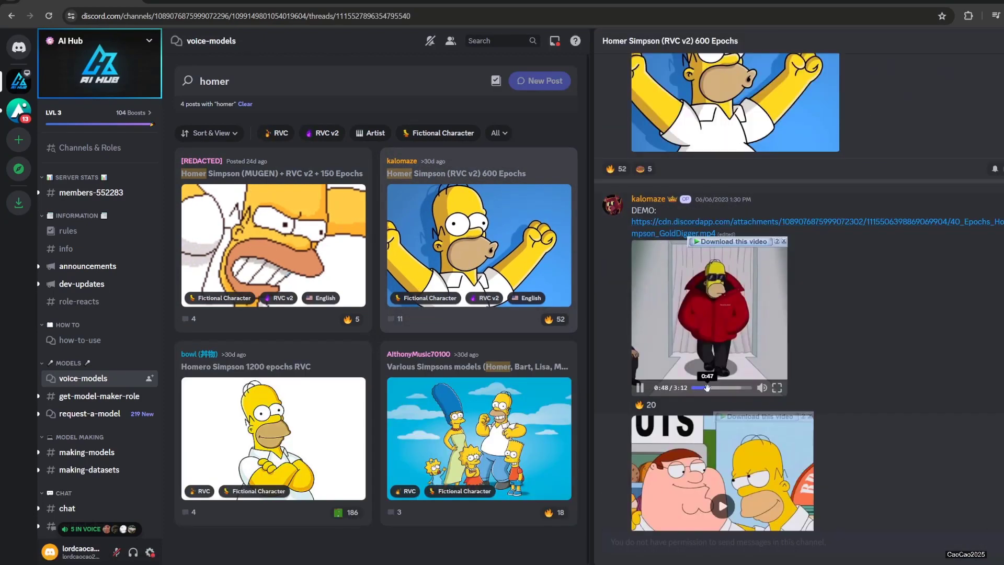
pyautogui.scroll(-3)
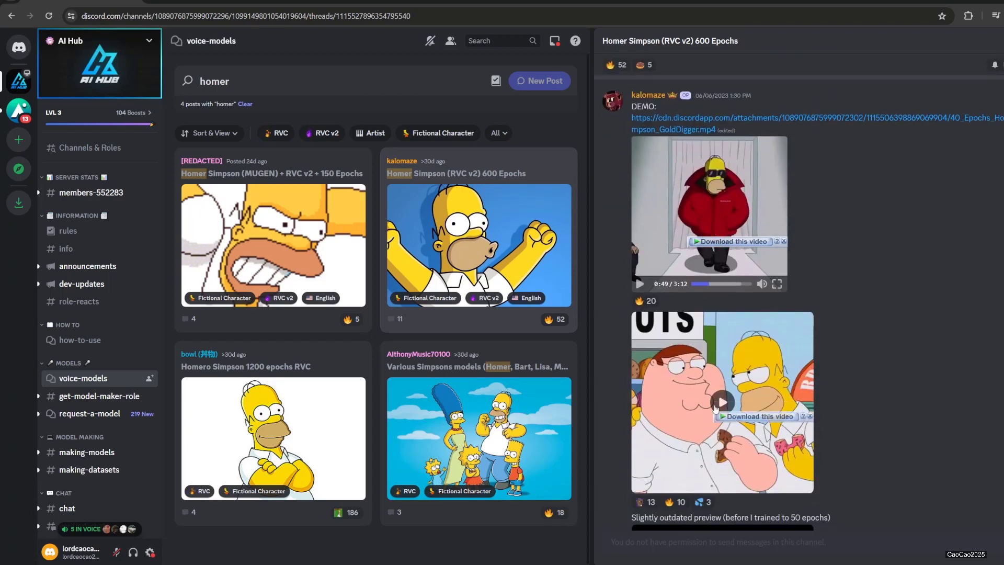
pyautogui.click(722, 401)
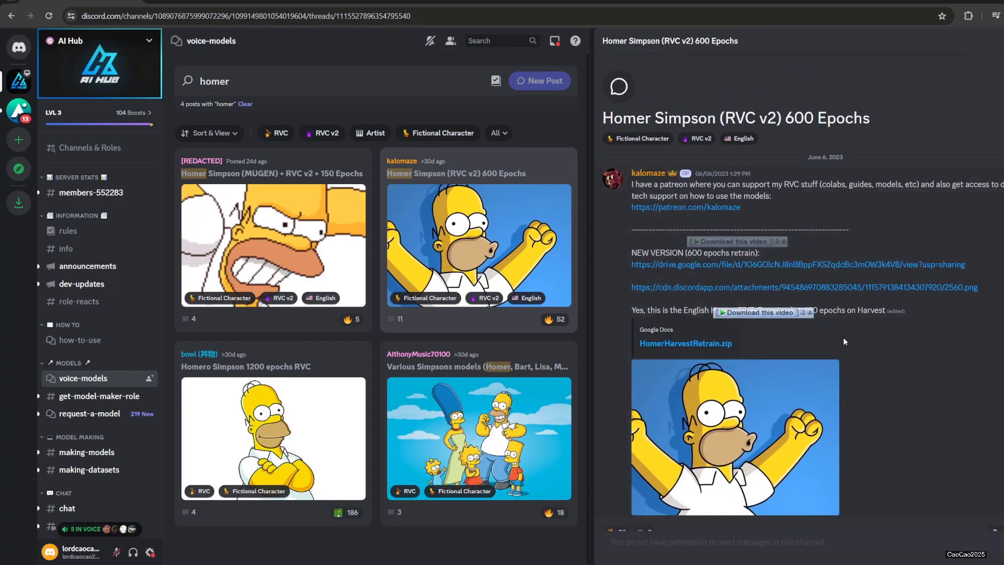
pyautogui.moveTo(660, 271)
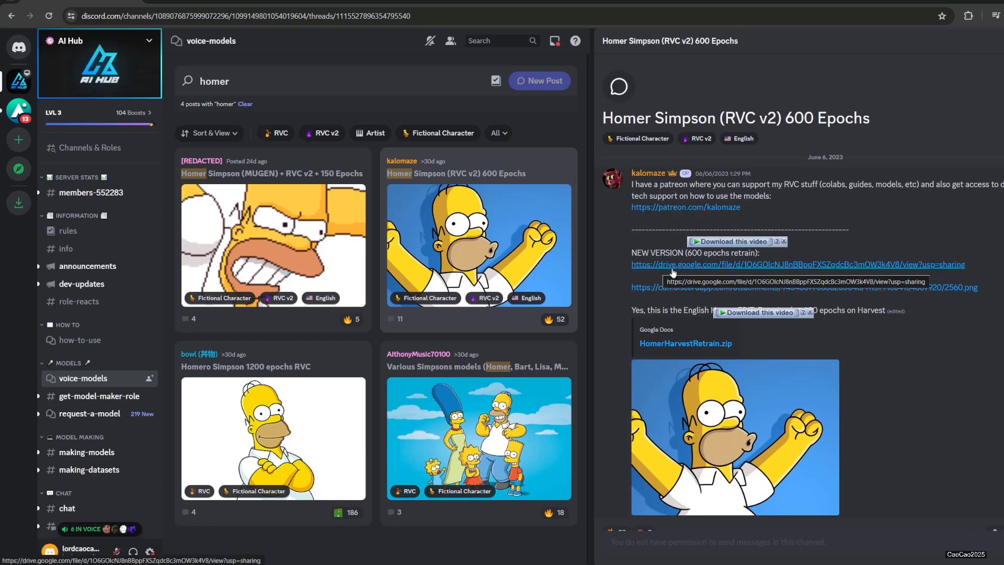
pyautogui.click(797, 265)
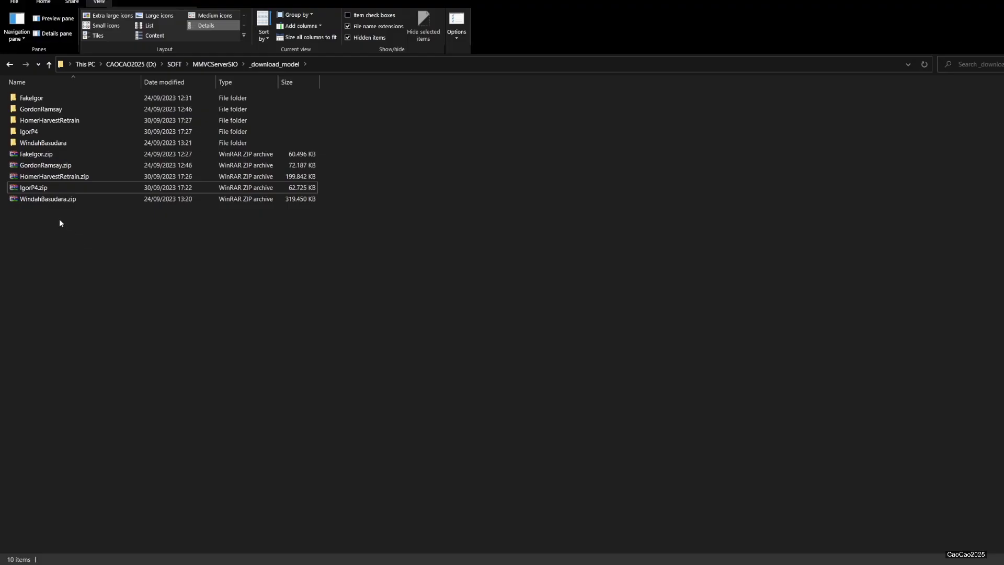
pyautogui.moveTo(64, 176)
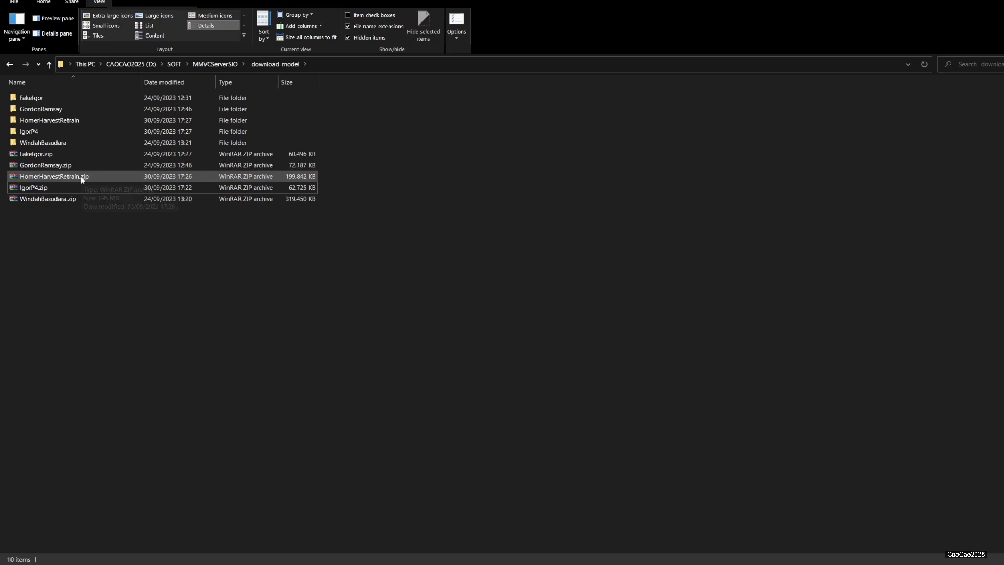
pyautogui.moveTo(81, 184)
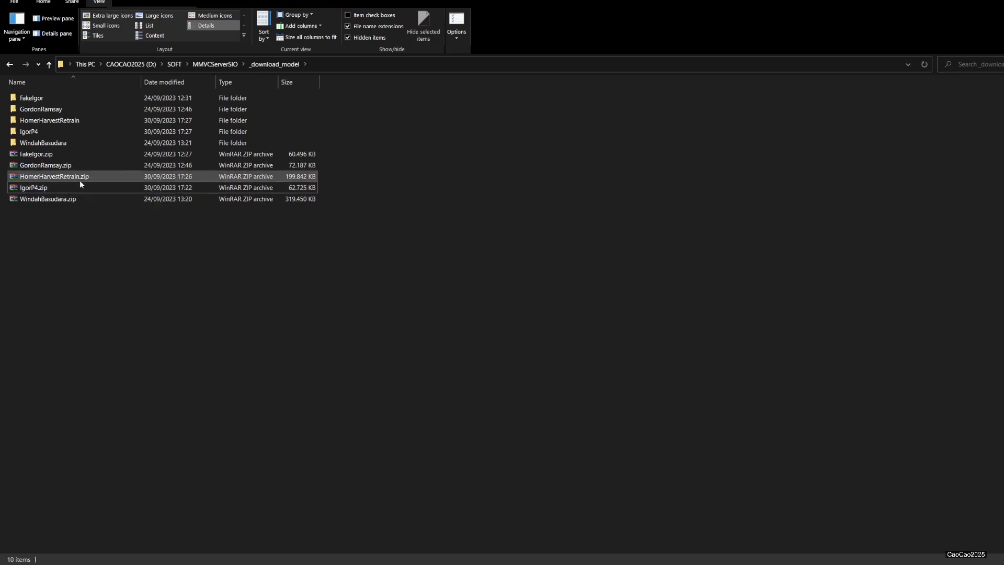
pyautogui.click(54, 175)
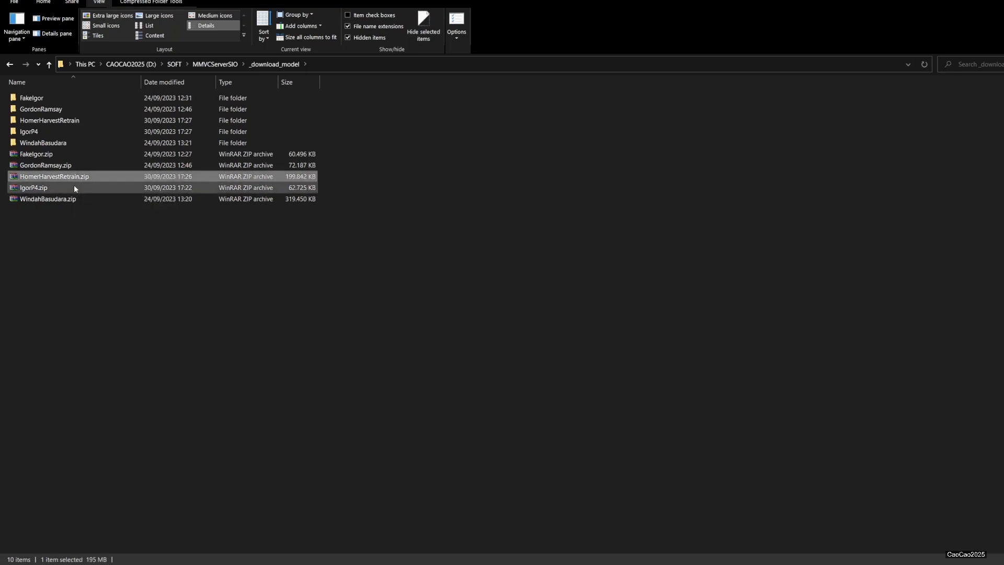
pyautogui.click(33, 187)
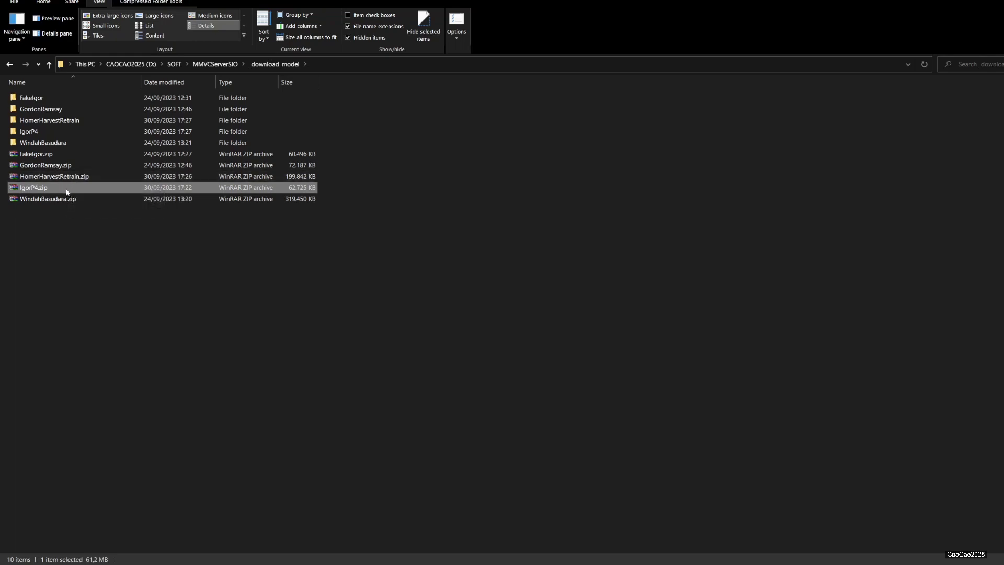
pyautogui.moveTo(49, 120)
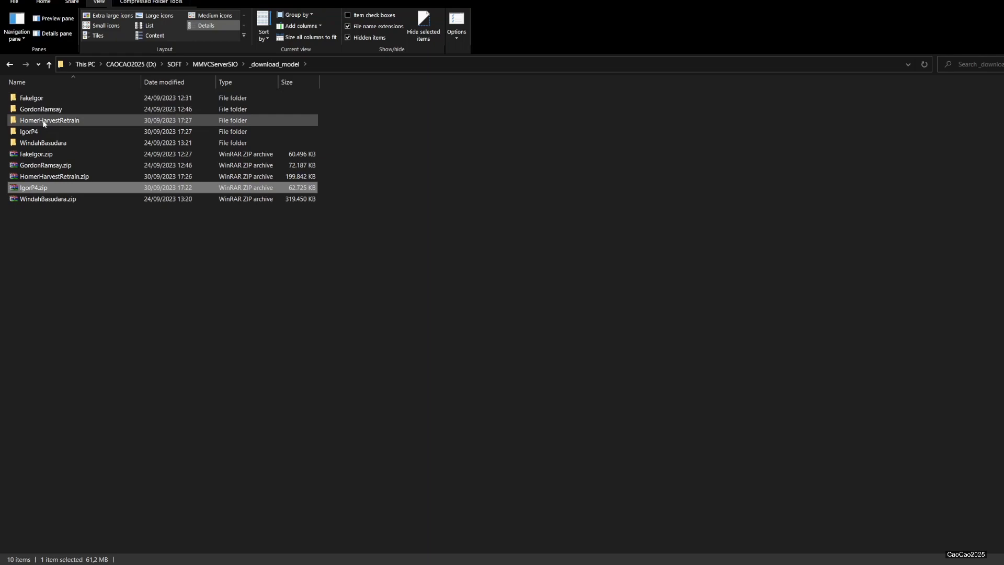
# Step: Inspect the extracted IgorP4 folder's index and .pth files
pyautogui.doubleClick(30, 132)
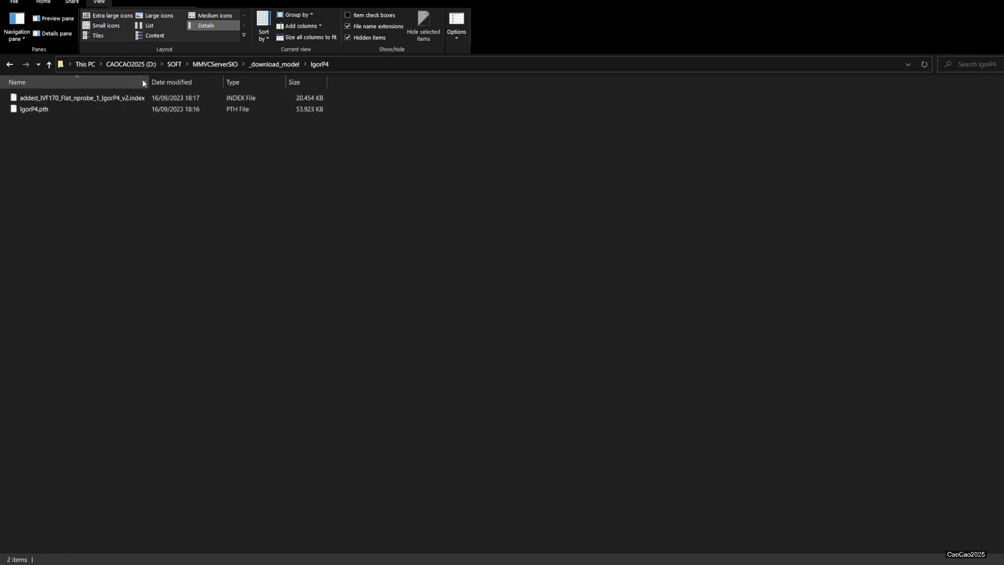
pyautogui.click(81, 98)
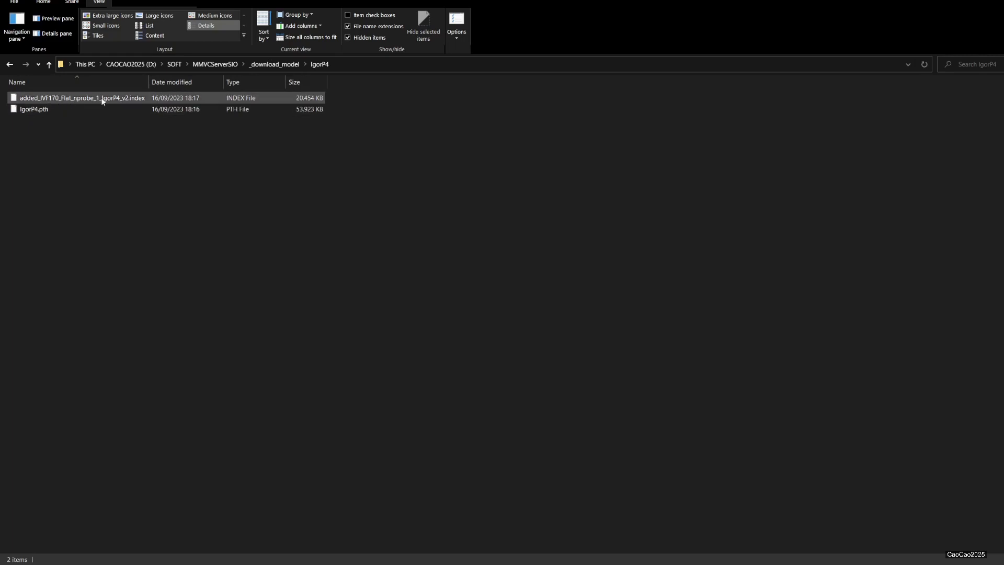
pyautogui.click(33, 108)
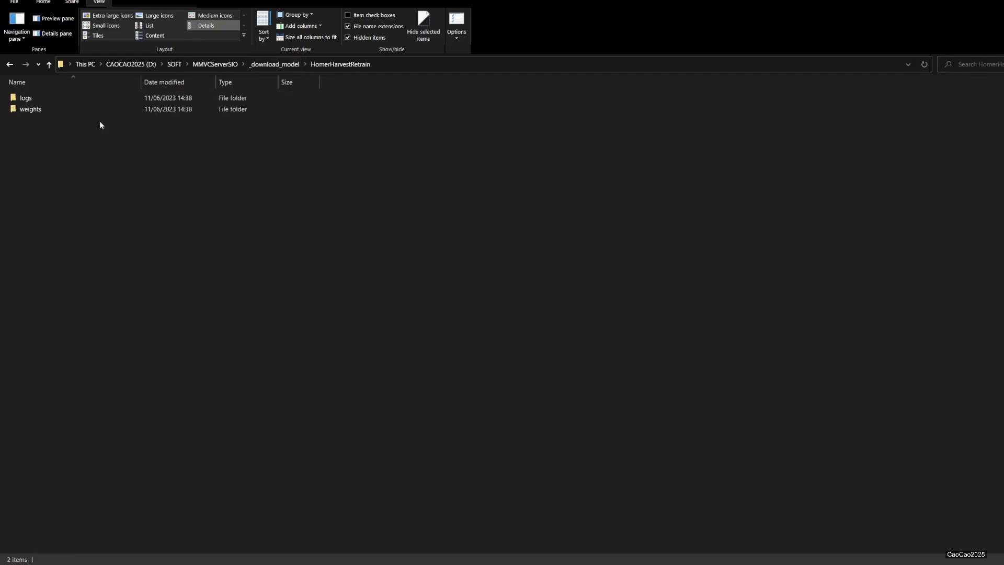
# Step: Browse HomerHarvestRetrain's logs into HomerV2_600 to see its index file, then return to logs
pyautogui.click(30, 108)
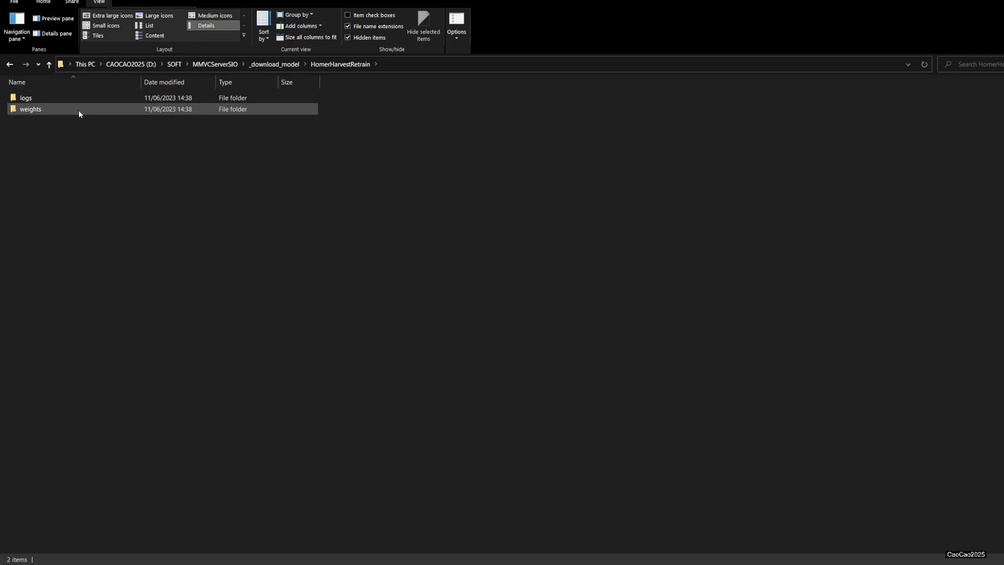
pyautogui.doubleClick(30, 109)
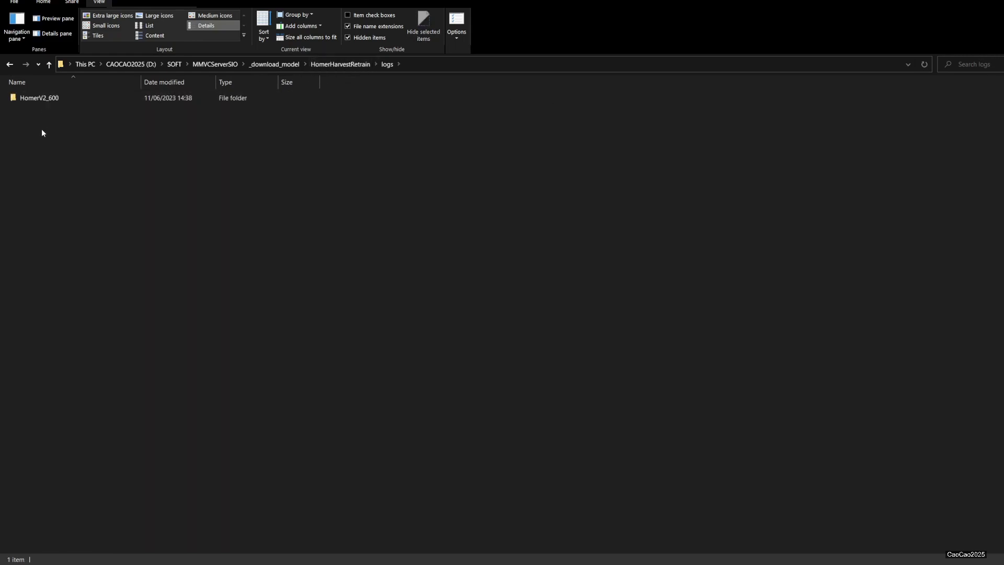
pyautogui.doubleClick(39, 97)
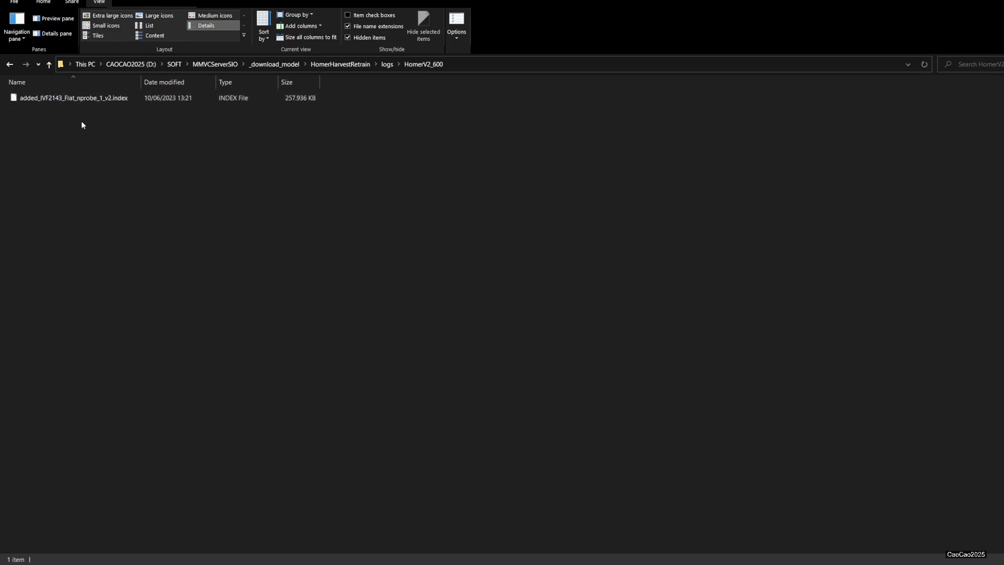
pyautogui.click(387, 63)
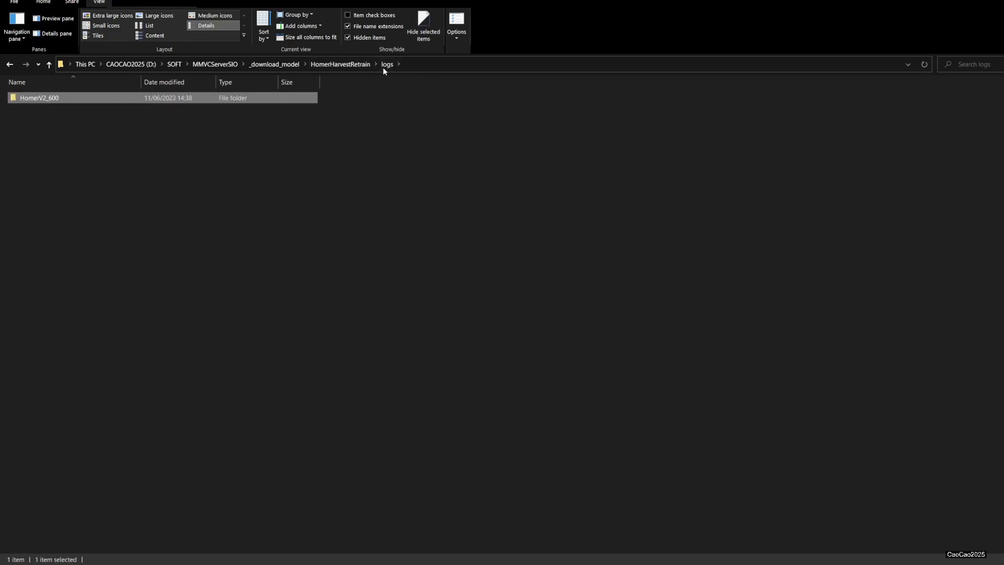
pyautogui.moveTo(296, 410)
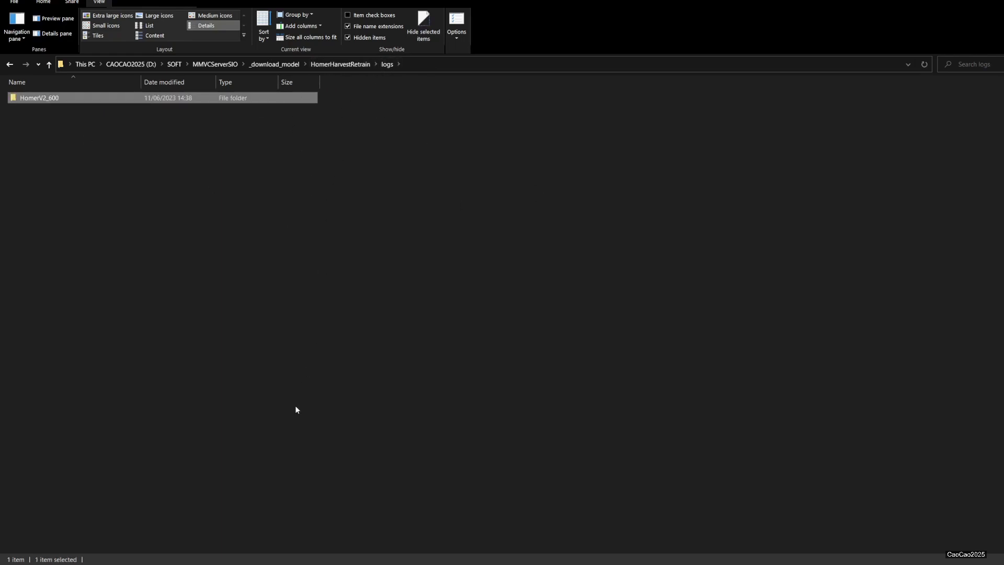
pyautogui.moveTo(224, 542)
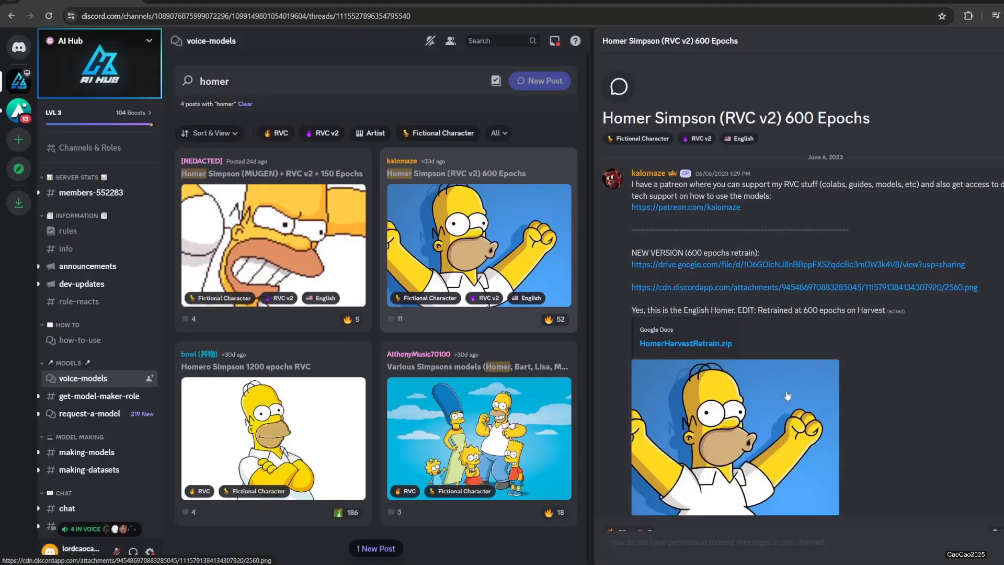
# Step: Download the Homer post's 2560.png picture into the HomerHarvestRetrain logs folder
pyautogui.click(735, 437)
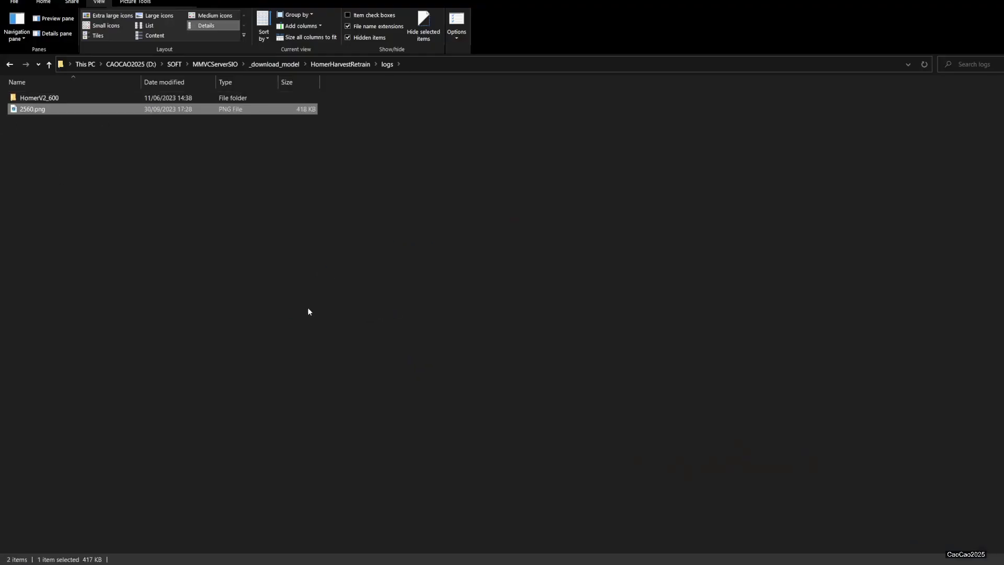
pyautogui.moveTo(323, 271)
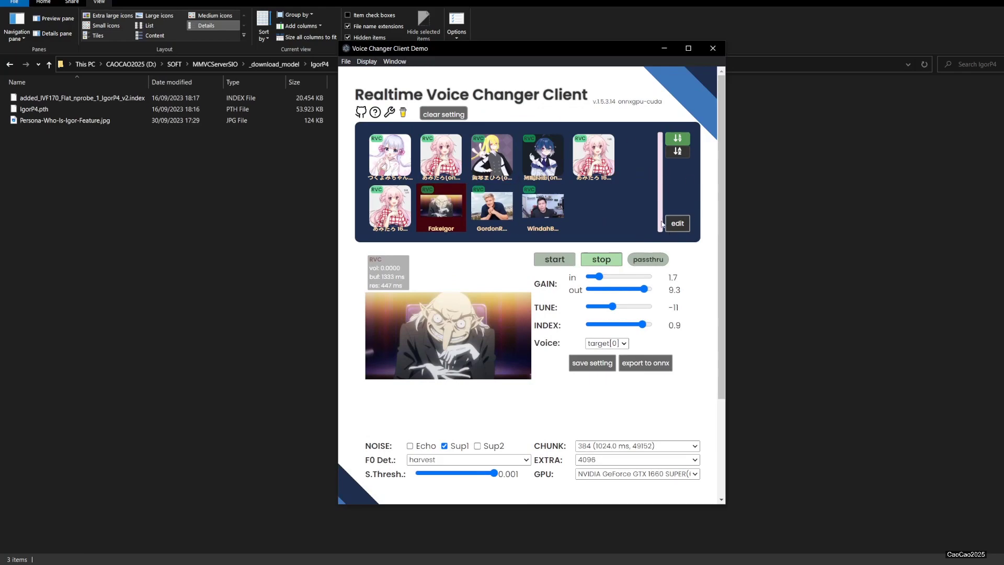
# Step: Open Model Slot Configuration and start the file uploader for empty slot 9
pyautogui.click(676, 224)
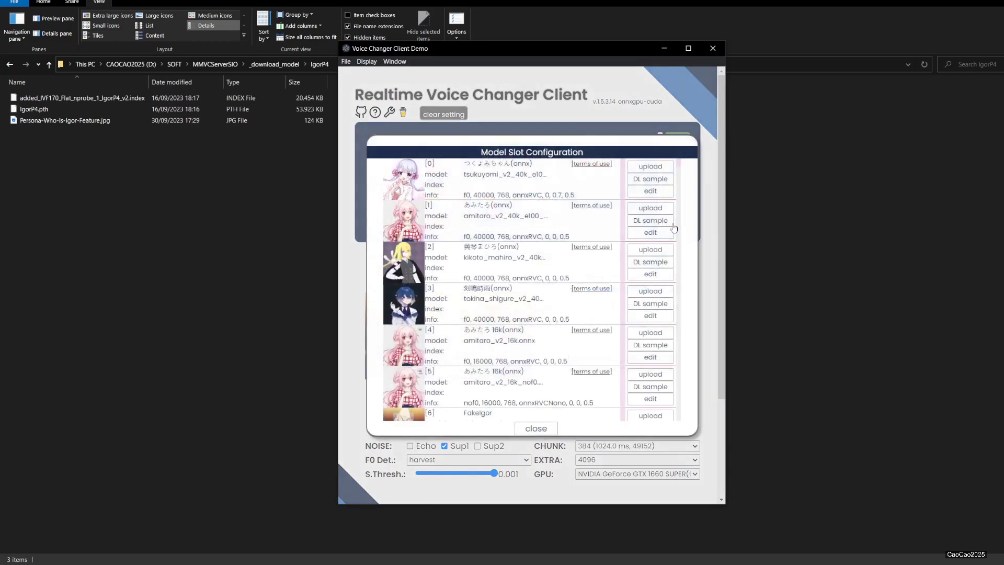
pyautogui.scroll(-3)
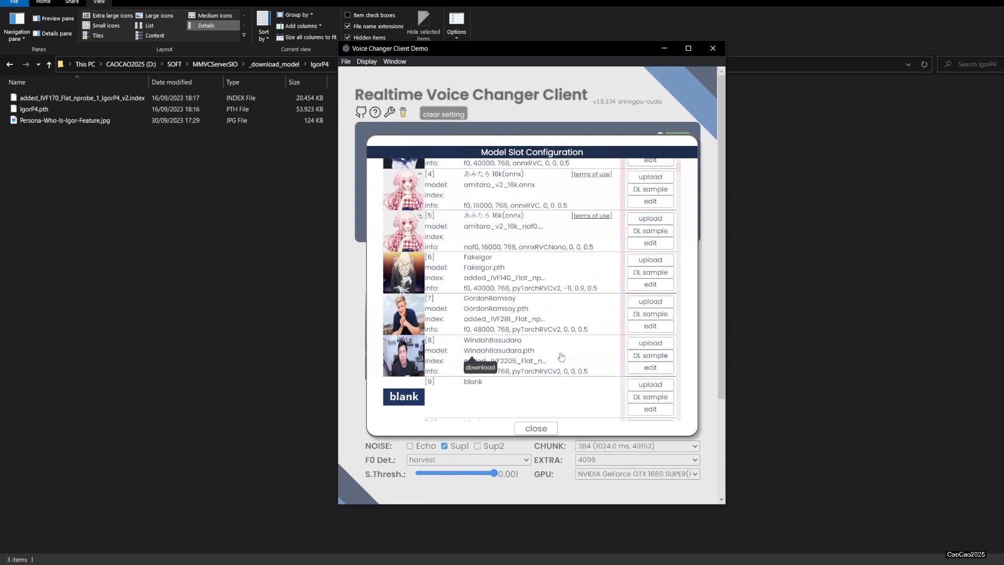
pyautogui.scroll(-3)
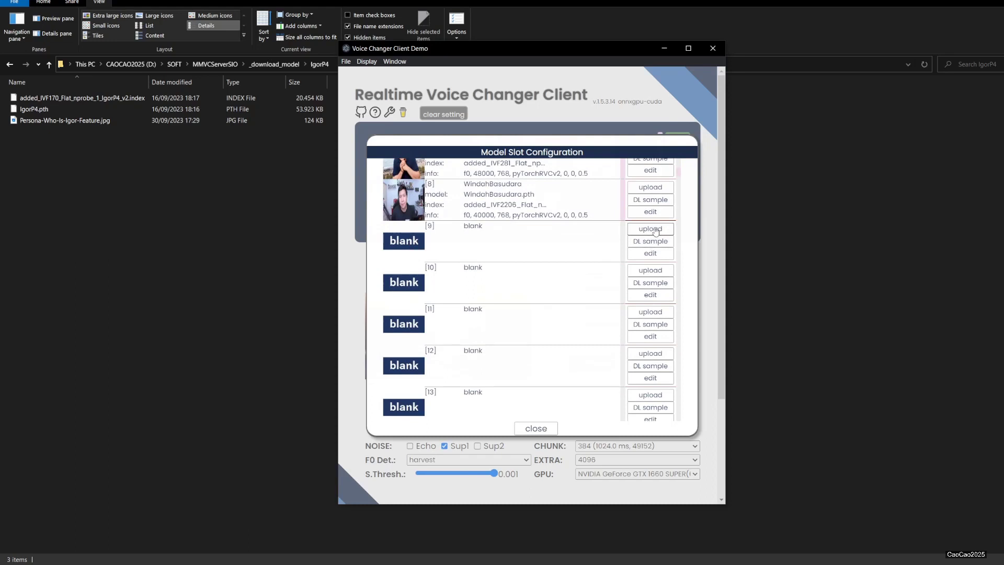
pyautogui.click(649, 229)
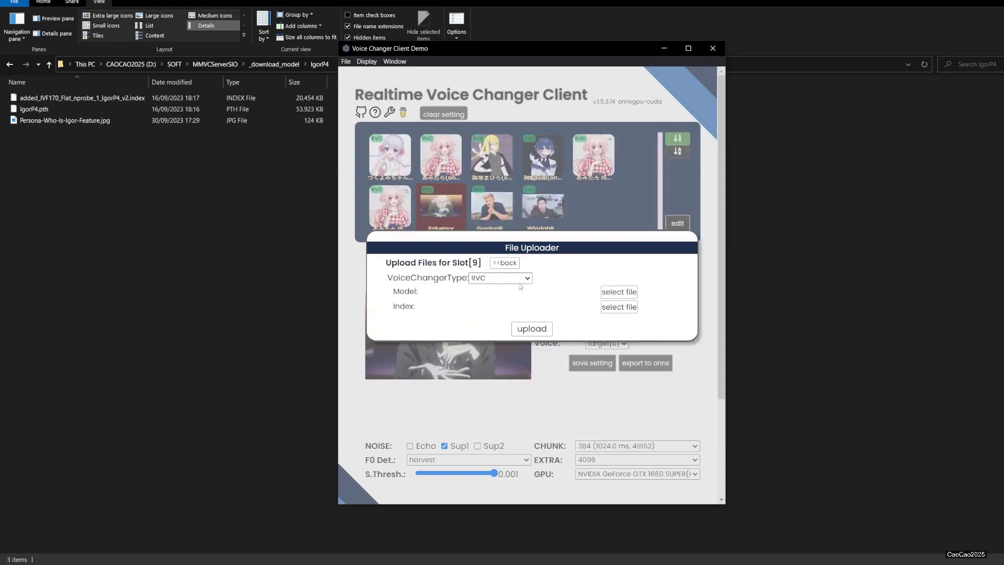
# Step: Upload IgorP4.pth with its IgorP4 index file into slot 9
pyautogui.click(618, 292)
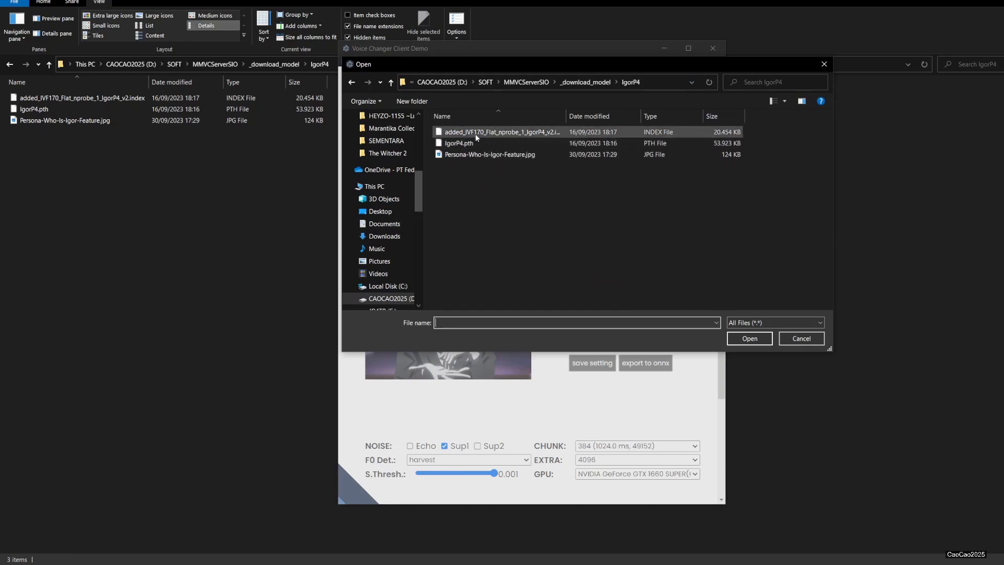
pyautogui.moveTo(460, 143)
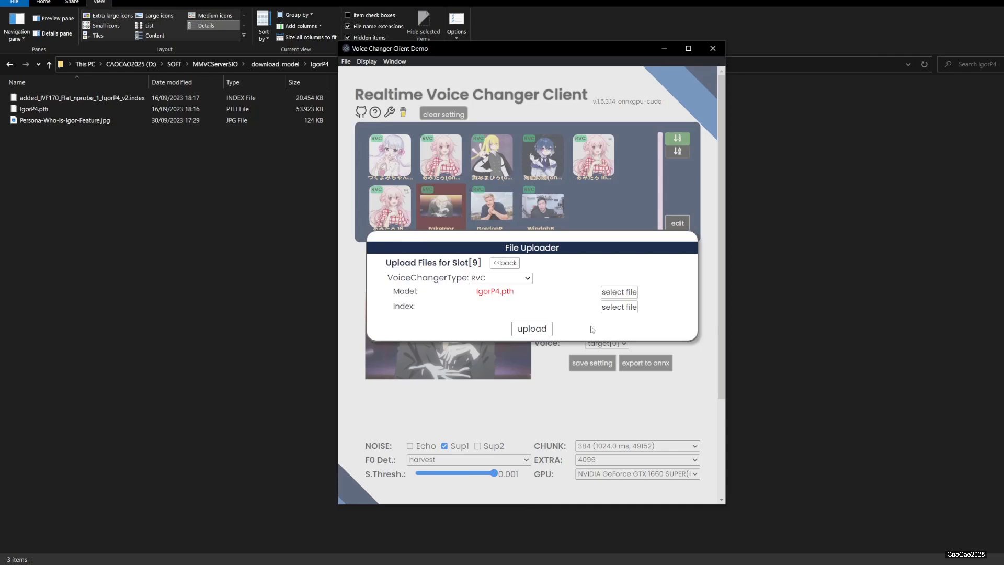
pyautogui.click(617, 306)
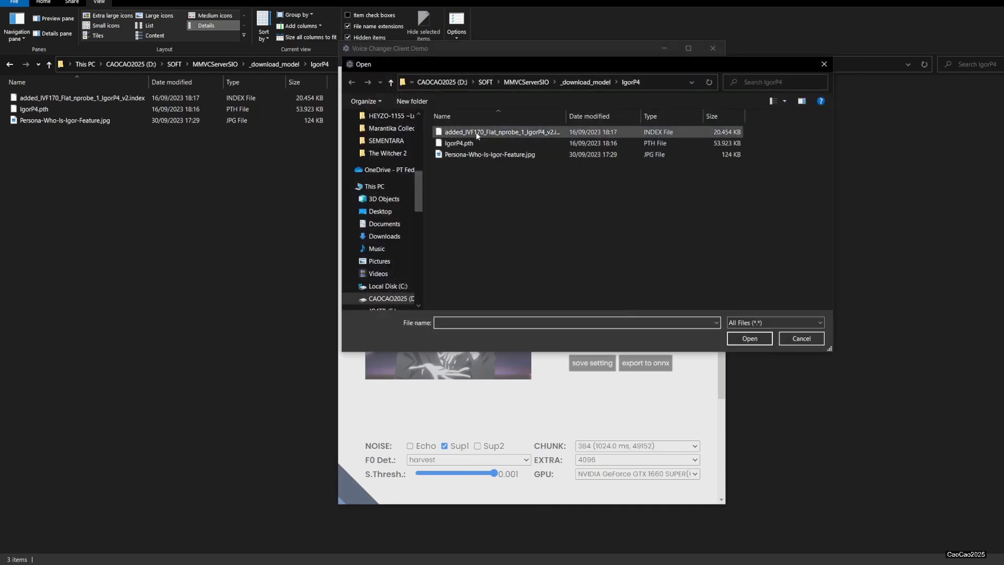
pyautogui.click(749, 338)
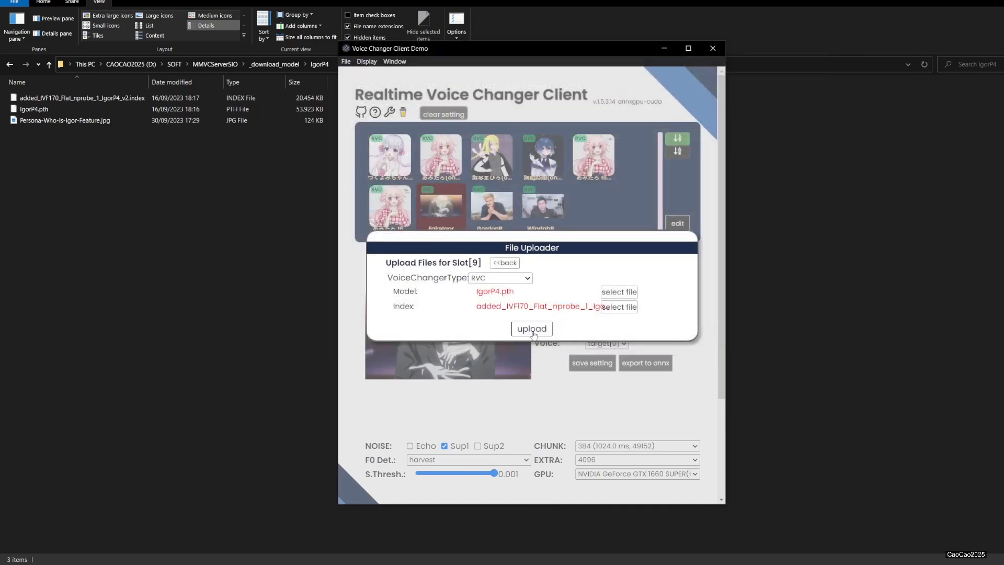
pyautogui.click(531, 328)
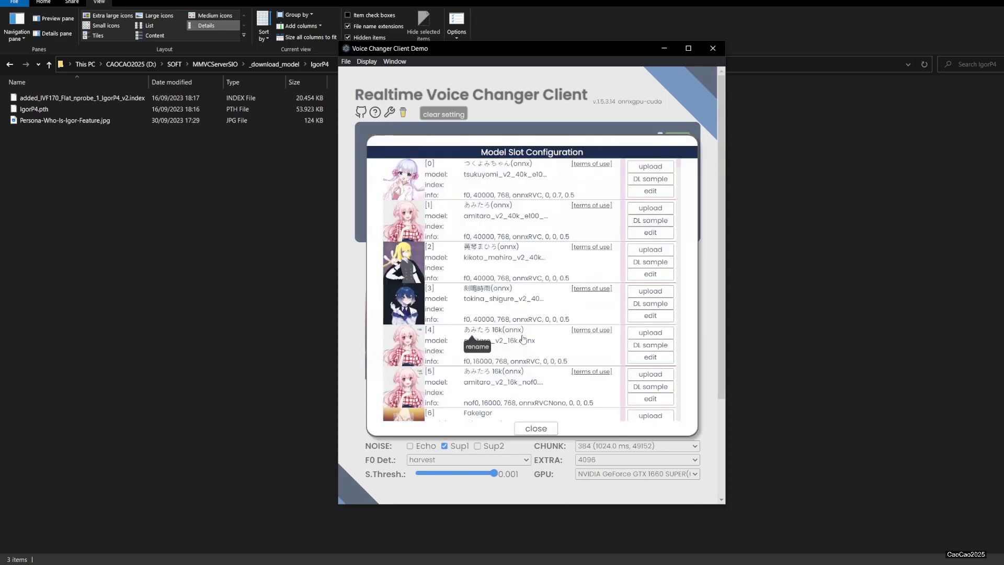
# Step: Pick HomerV2_600.pth from the Homer folder as slot 10's model file
pyautogui.scroll(-3)
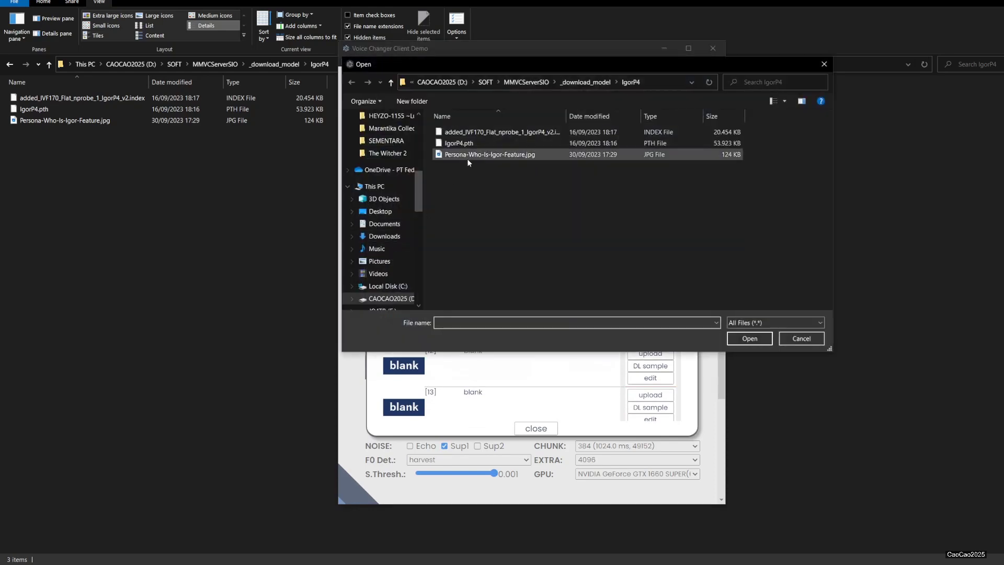
pyautogui.click(800, 338)
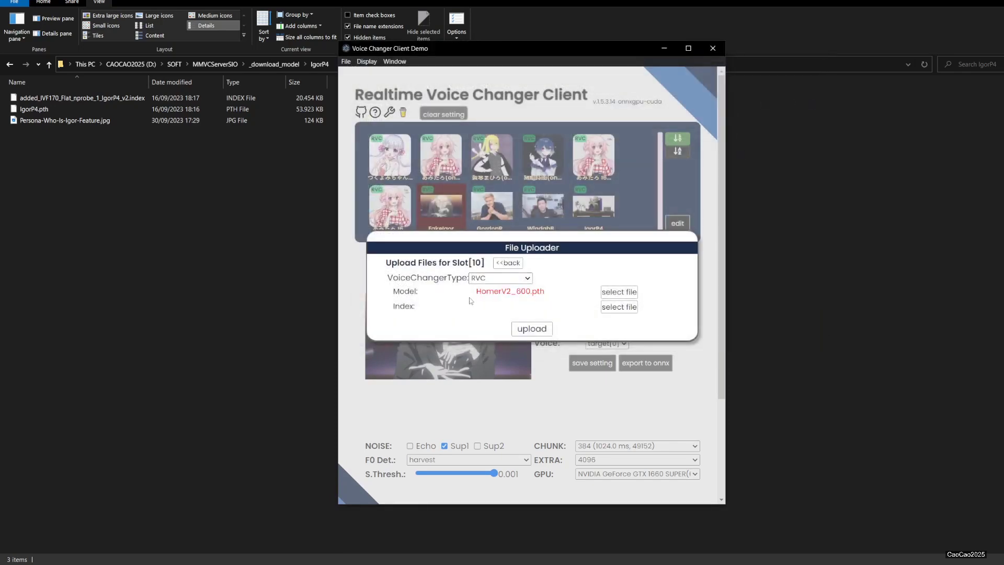
# Step: Add the Homer index file, upload HomerV2_600 into slot 10, and close the slot configuration
pyautogui.click(618, 291)
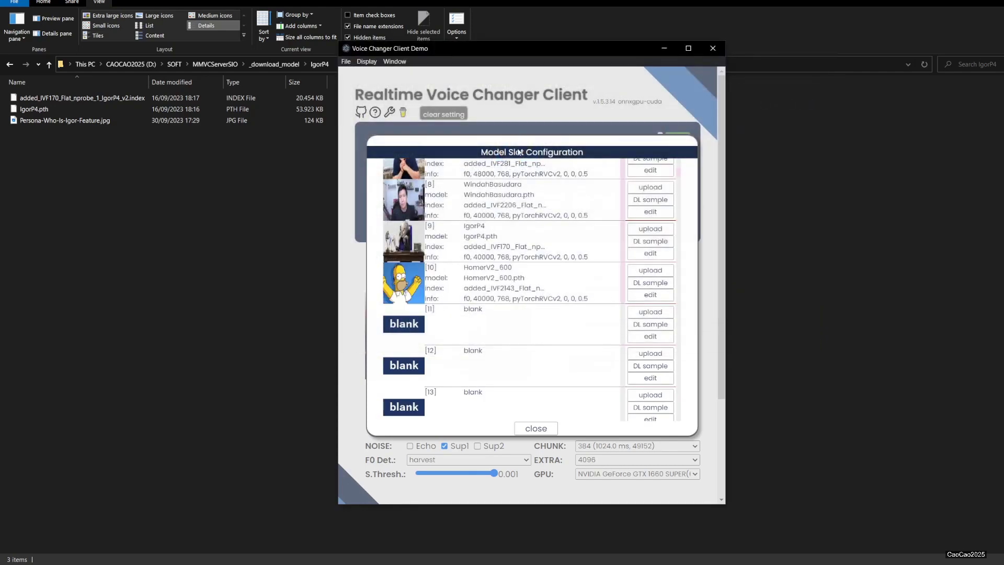
pyautogui.click(535, 428)
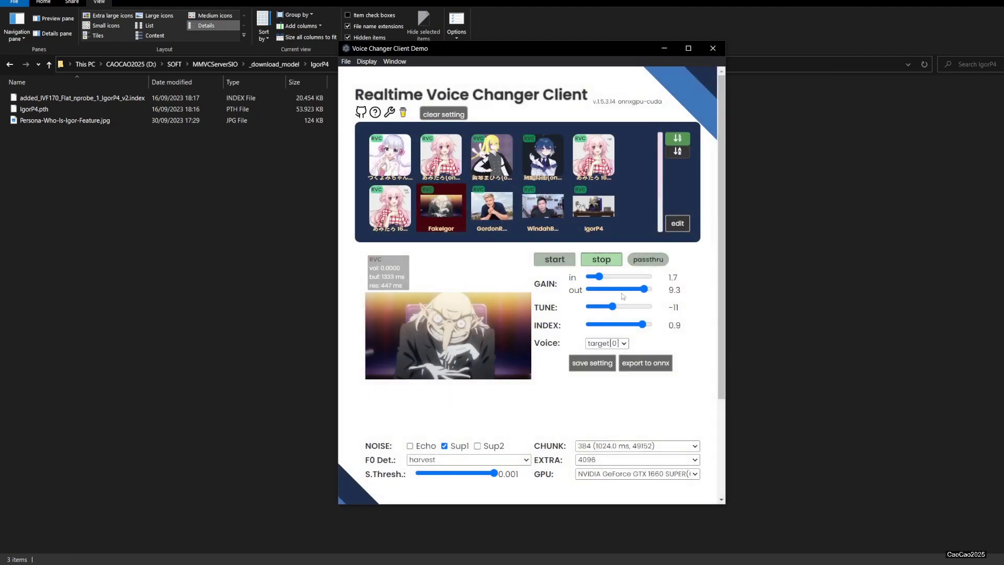
# Step: Load the HomerV2_600 slot as the active voice model
pyautogui.click(591, 206)
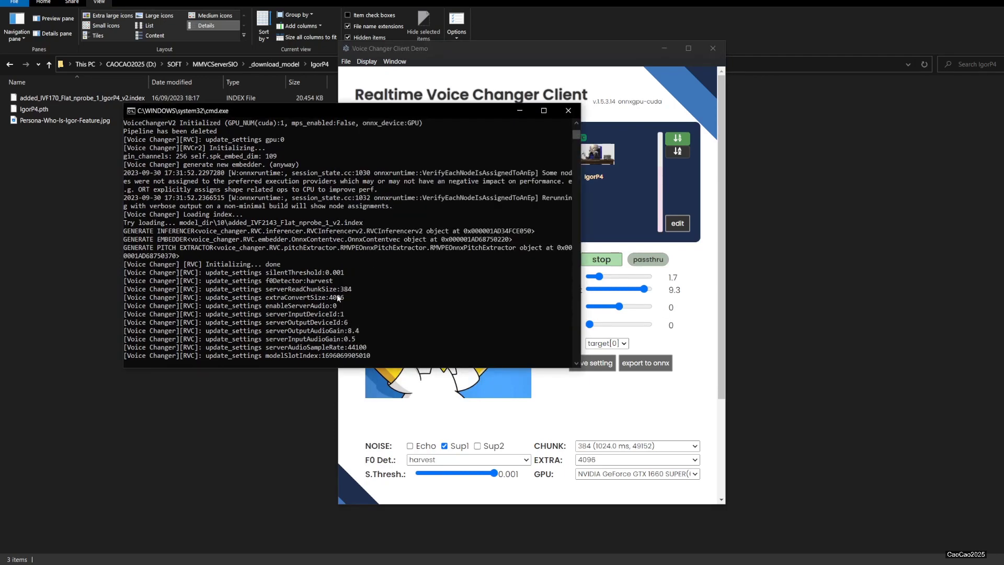
pyautogui.moveTo(678, 328)
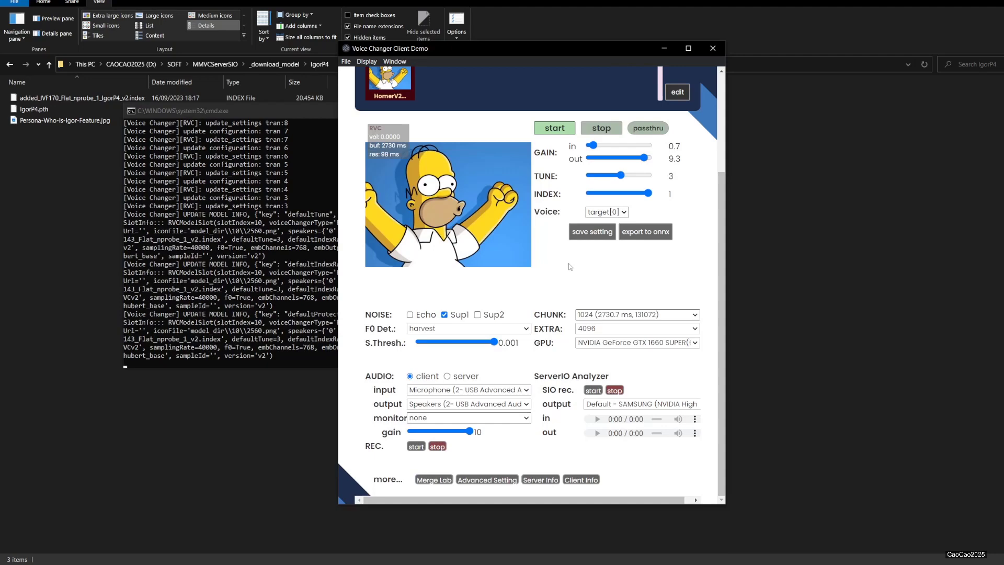
pyautogui.moveTo(677, 313)
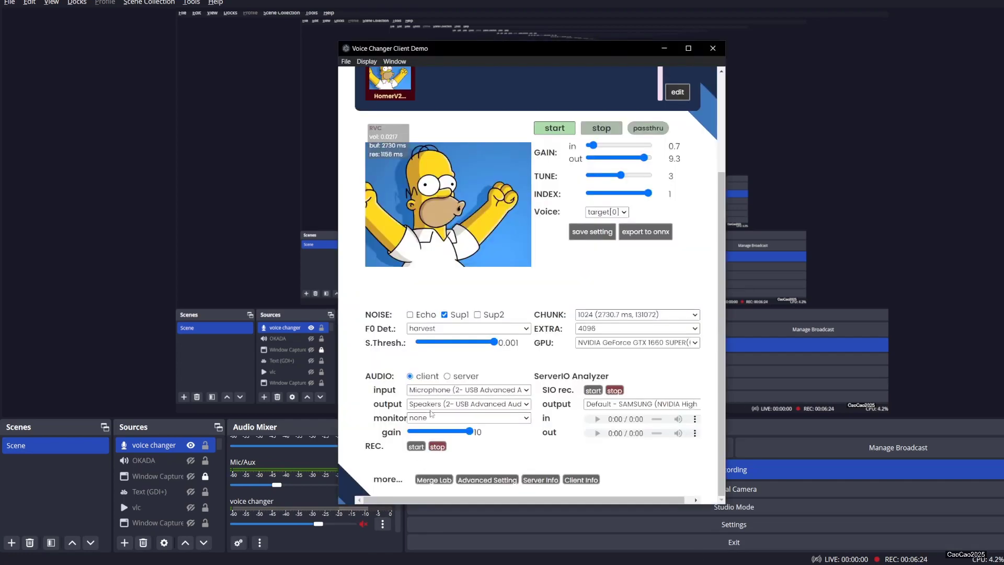
# Step: Route the audio output to CABLE Input (VB-Audio Virtual Cable)
pyautogui.click(469, 403)
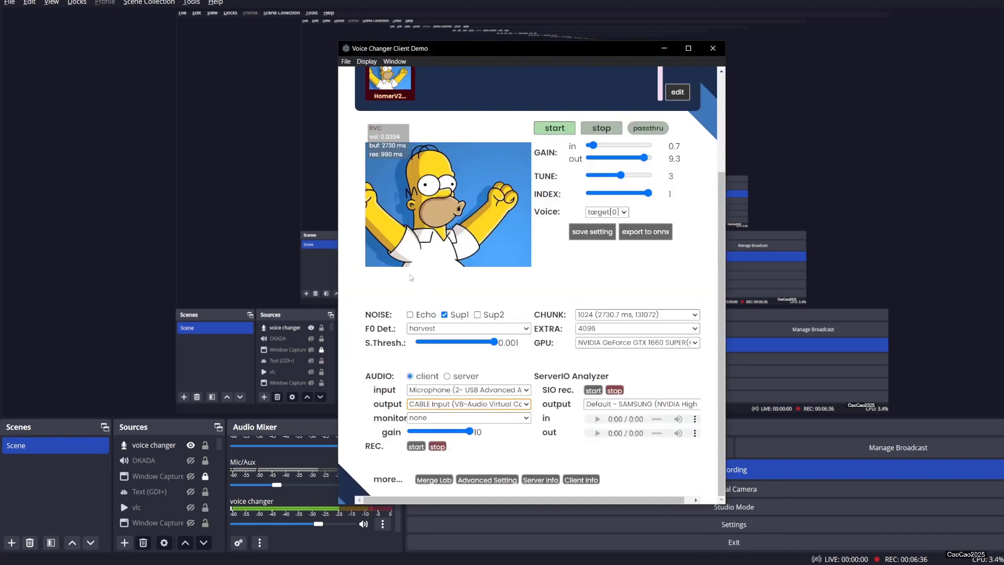
pyautogui.moveTo(121, 216)
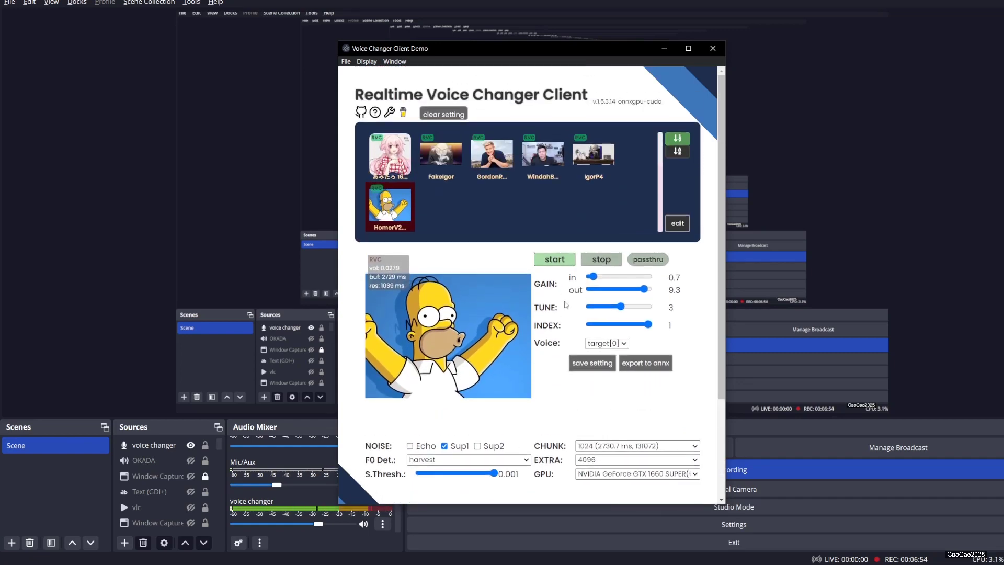
pyautogui.scroll(-3)
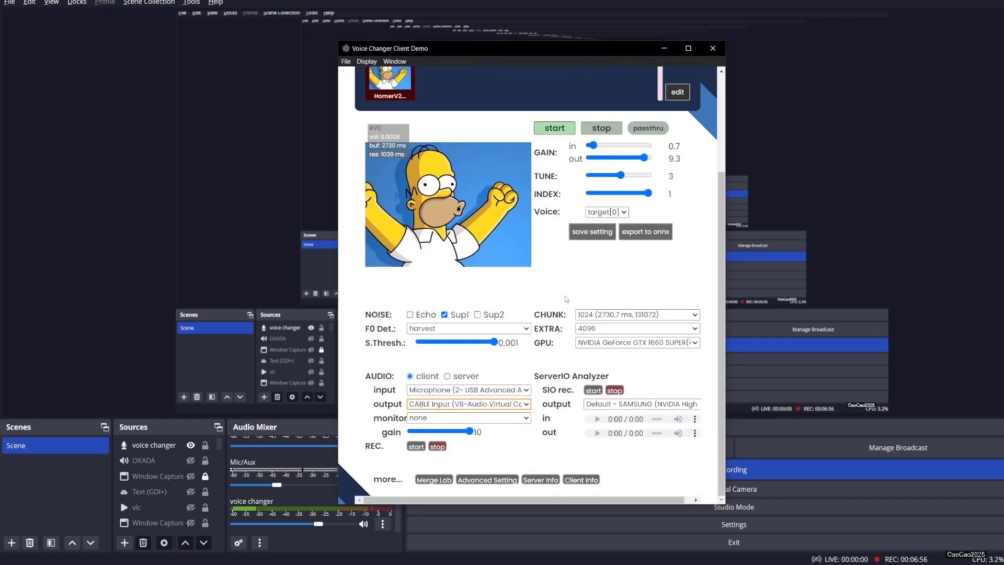